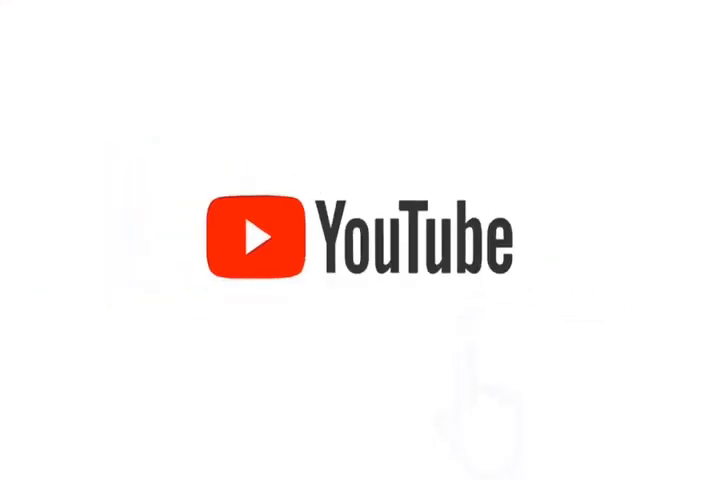
left_click(478, 238)
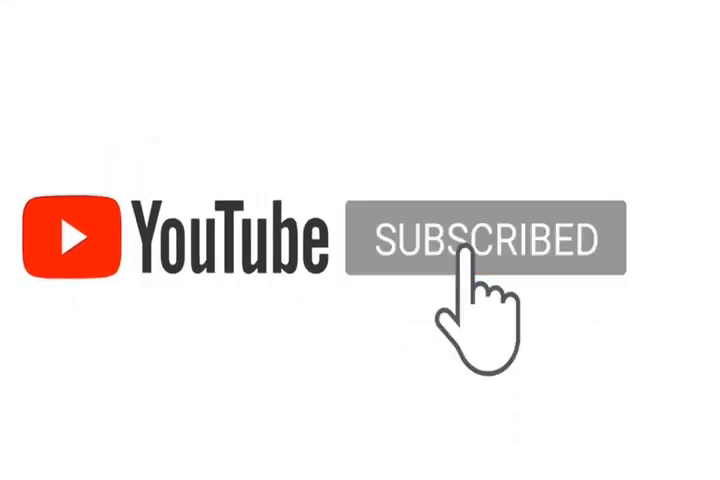